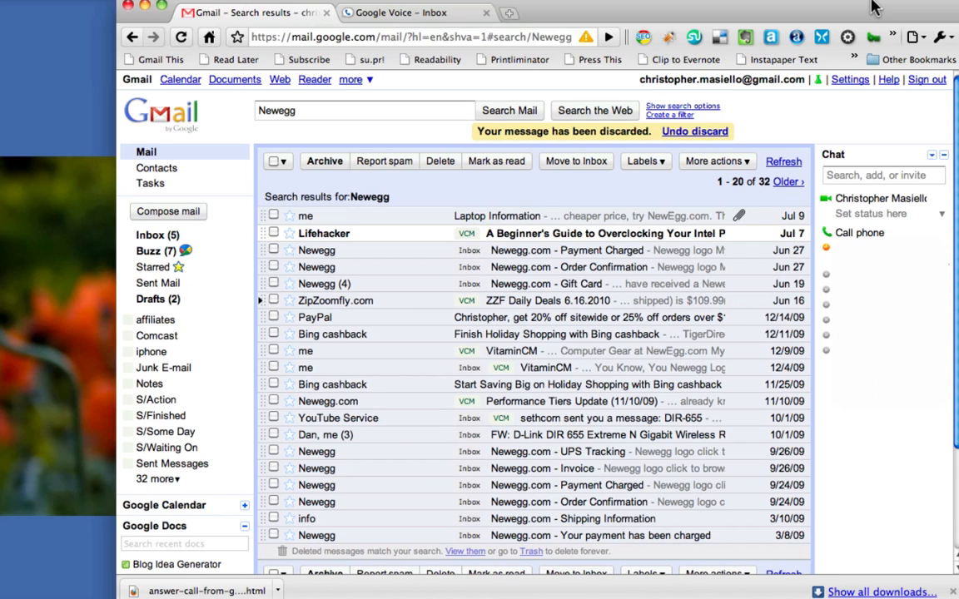
Switch from Gmail's Newegg search results to the Google Voice inbox with its transcribed voicemail
click(413, 13)
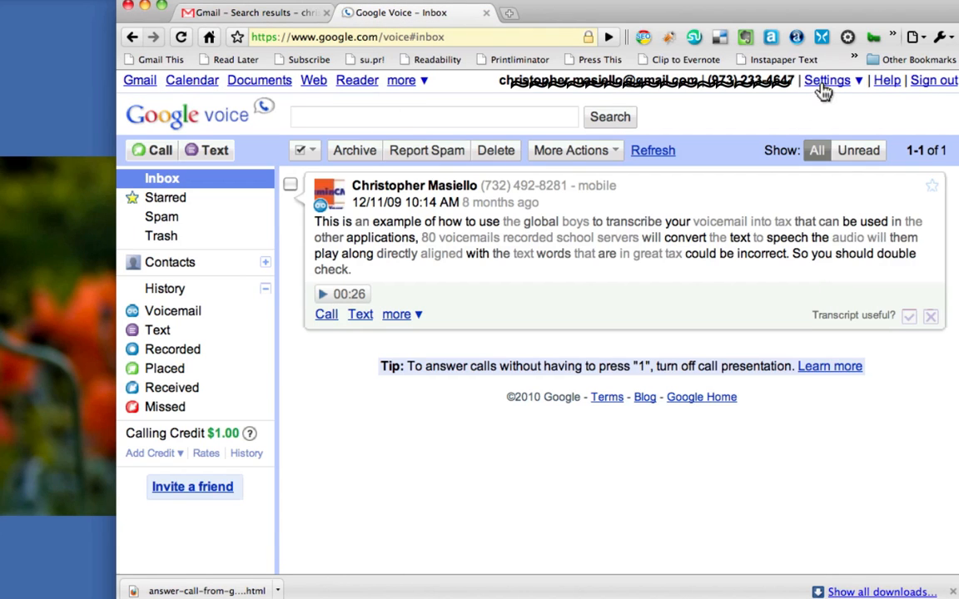
Bring up Voice settings on the Phones list showing Home, Cell, Work and Google Chat forwarding
click(827, 80)
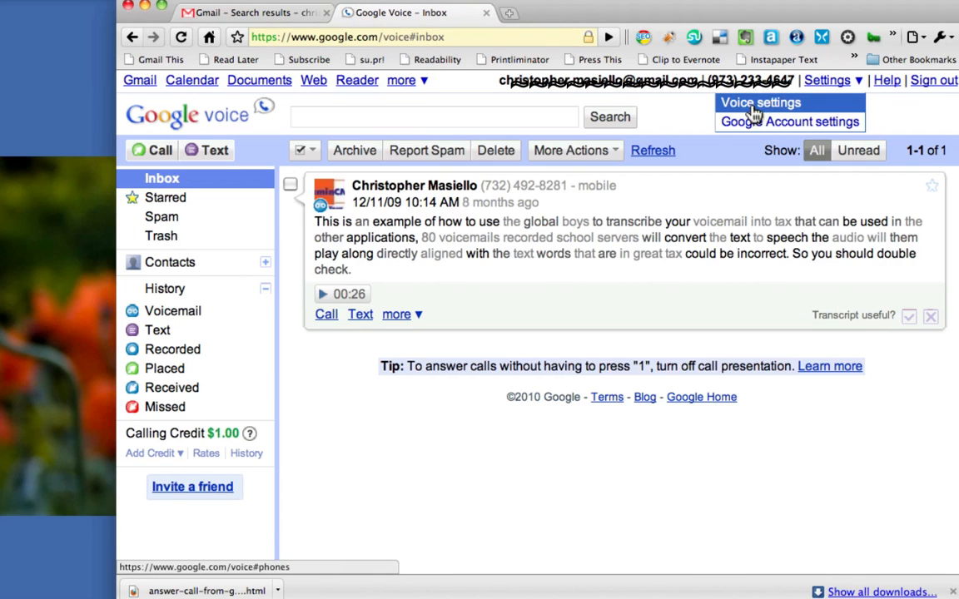
click(759, 104)
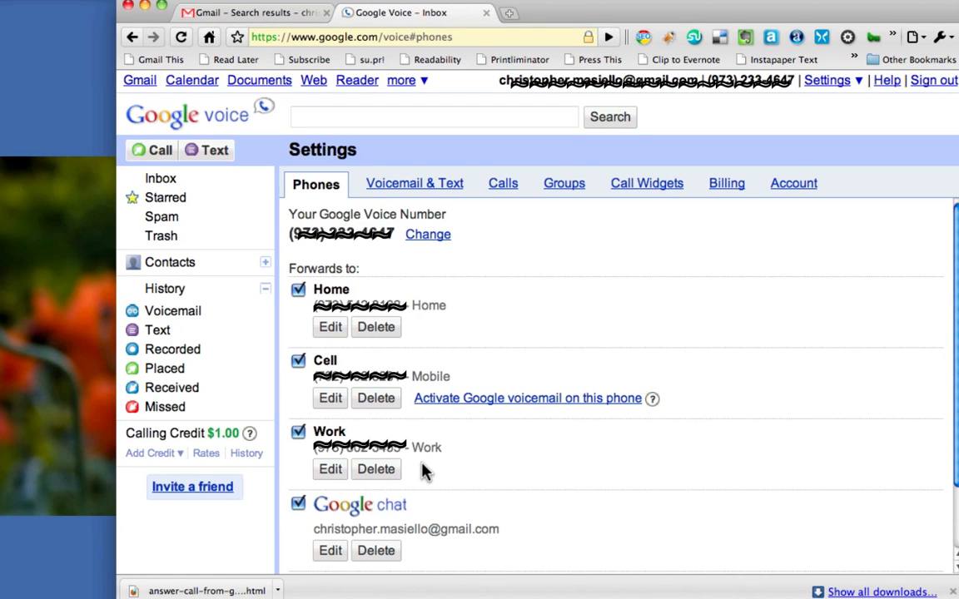
mouse_move(324, 530)
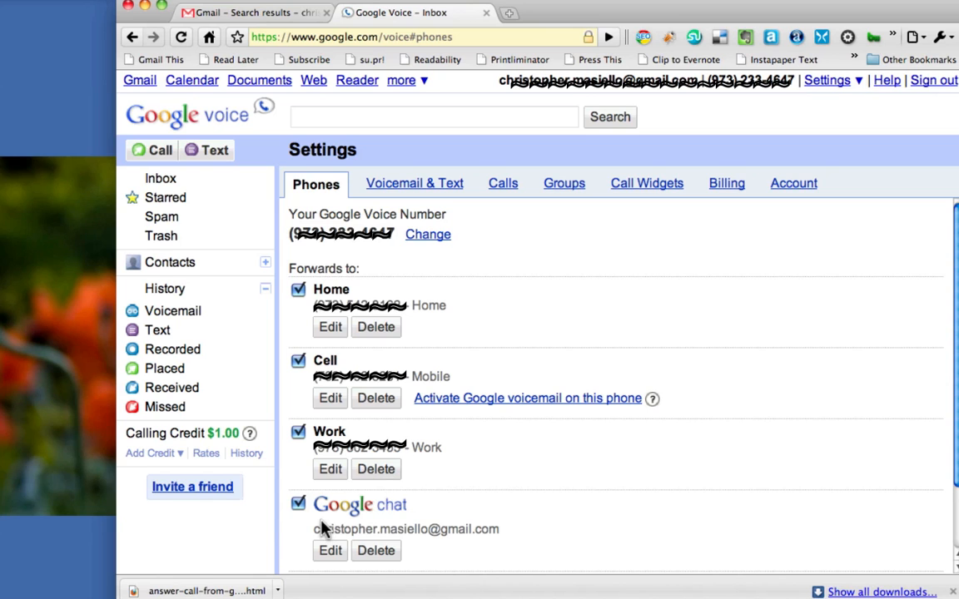
Return to Gmail's Newegg search results, where an incoming call alert pops up
click(250, 14)
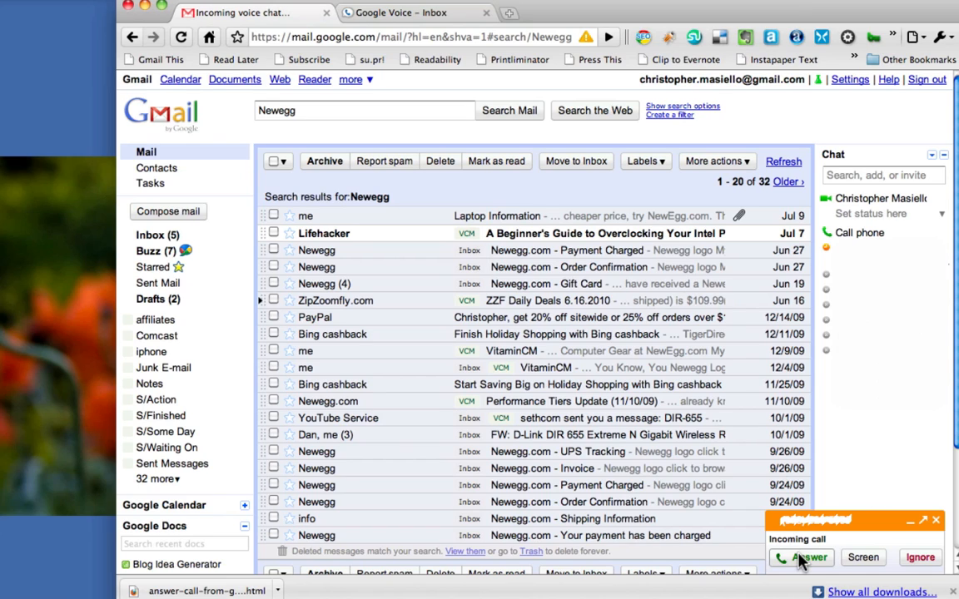
Answer the incoming call from the Gmail pop-up, then return to Google Voice's forwarding phones list
click(802, 557)
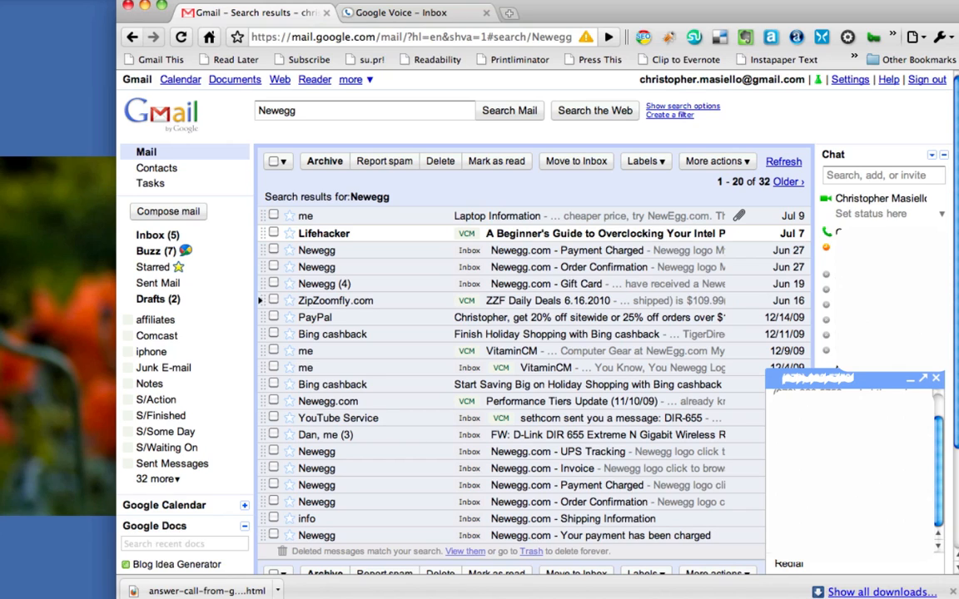
click(409, 13)
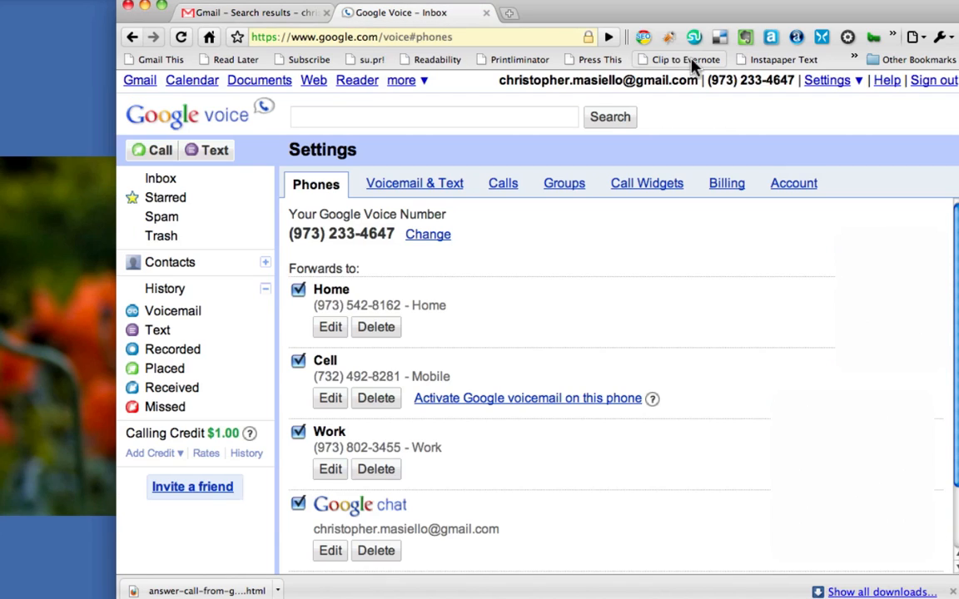